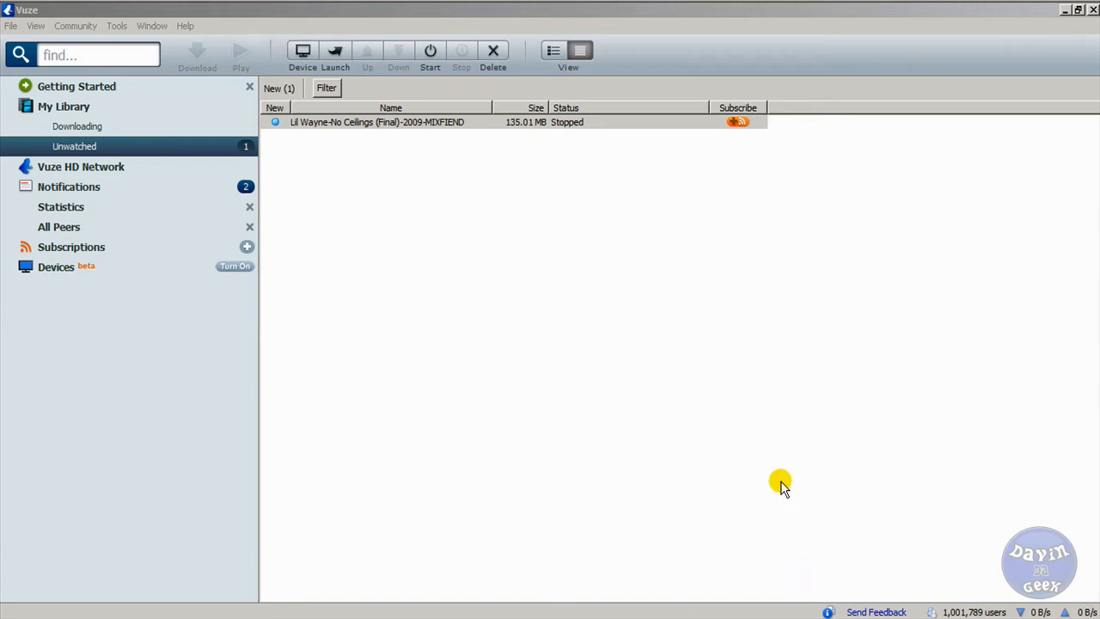
pyautogui.moveTo(765, 464)
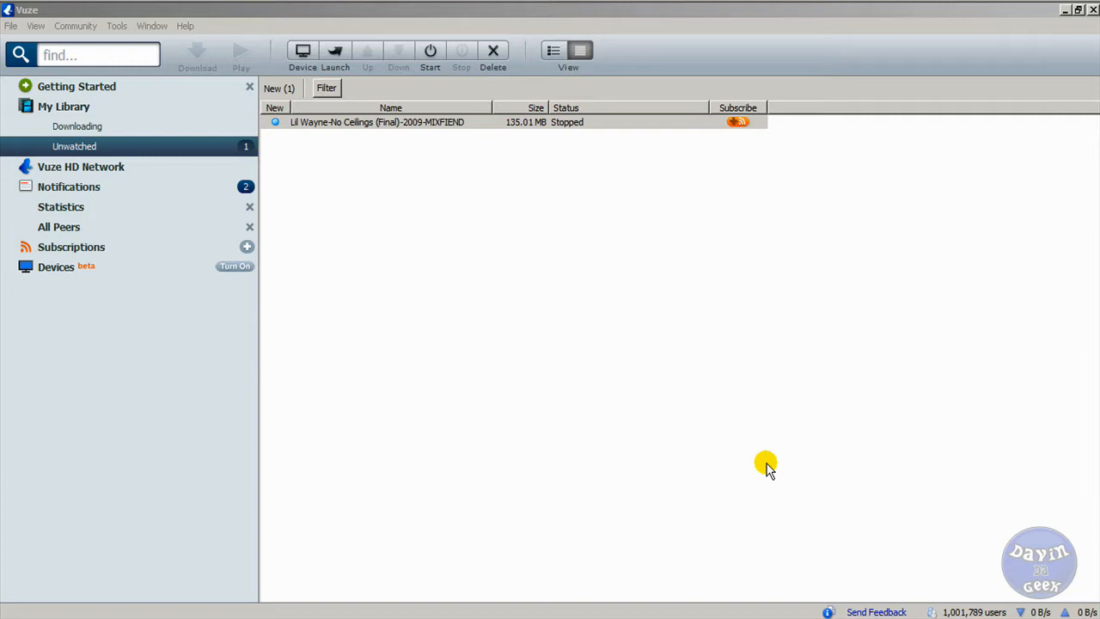
pyautogui.moveTo(694, 334)
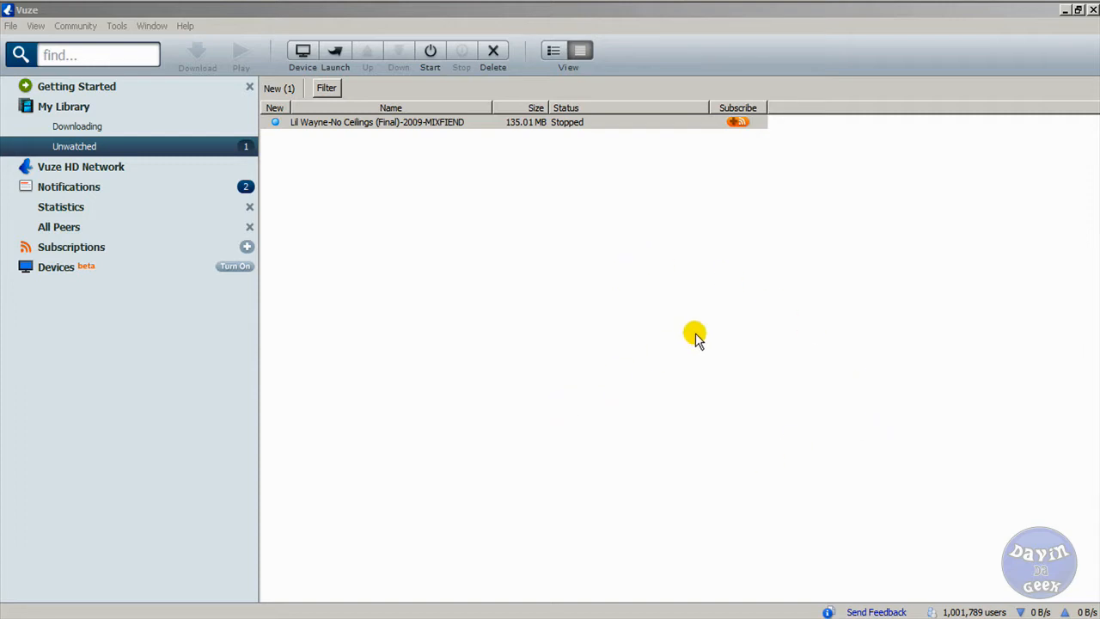
pyautogui.moveTo(406, 366)
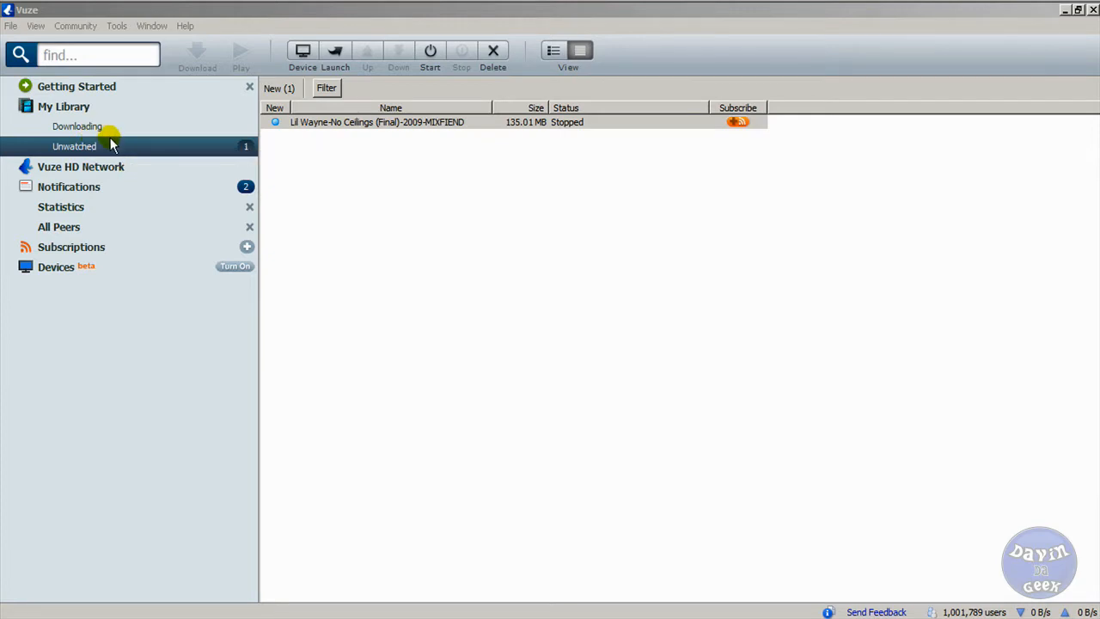
# Step: Show My Library listing the completed, stopped Lil Wayne No Ceilings torrent
pyautogui.click(61, 107)
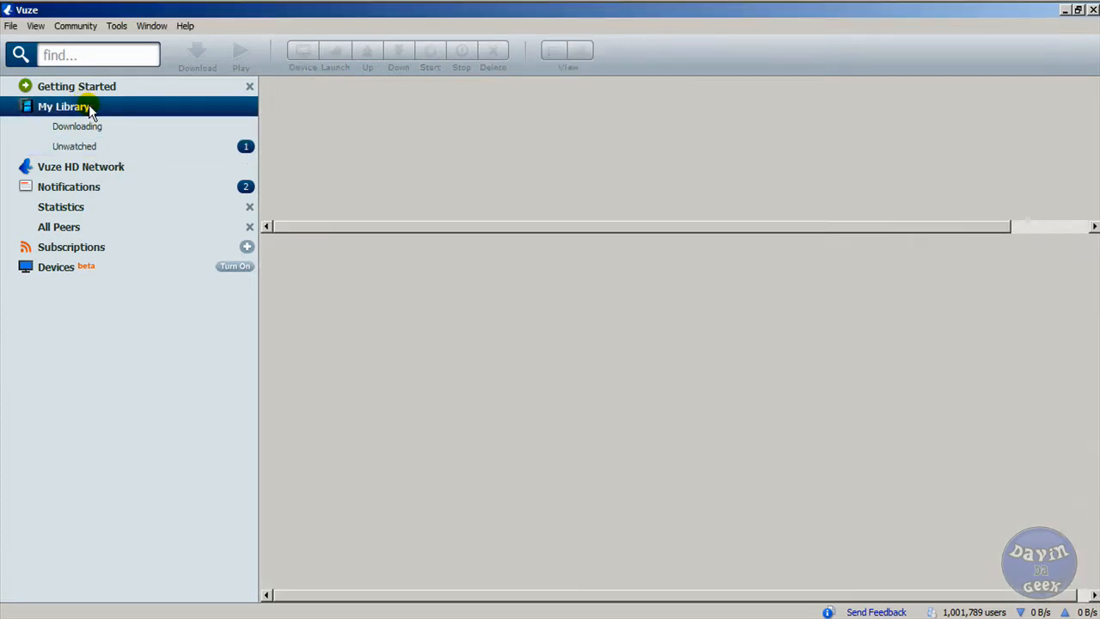
pyautogui.click(62, 107)
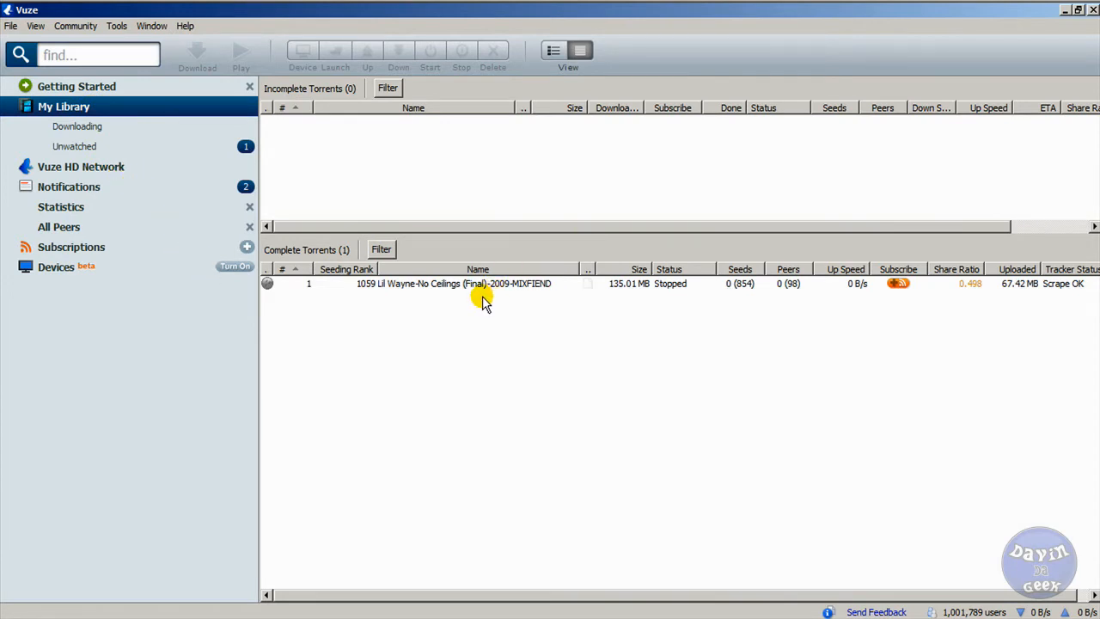
pyautogui.moveTo(388, 337)
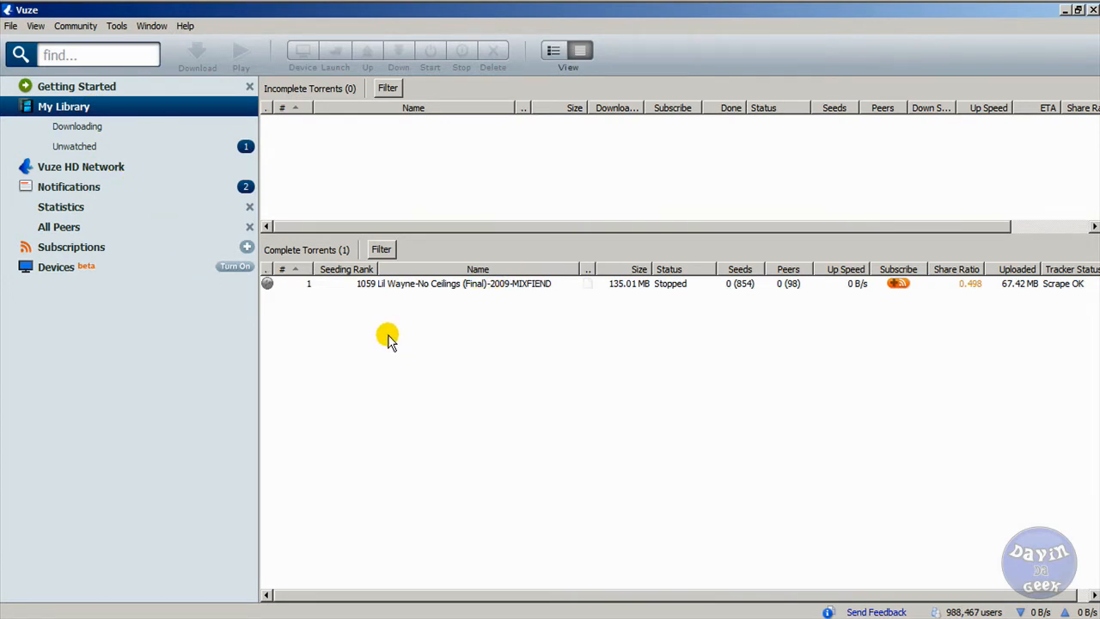
pyautogui.moveTo(383, 337)
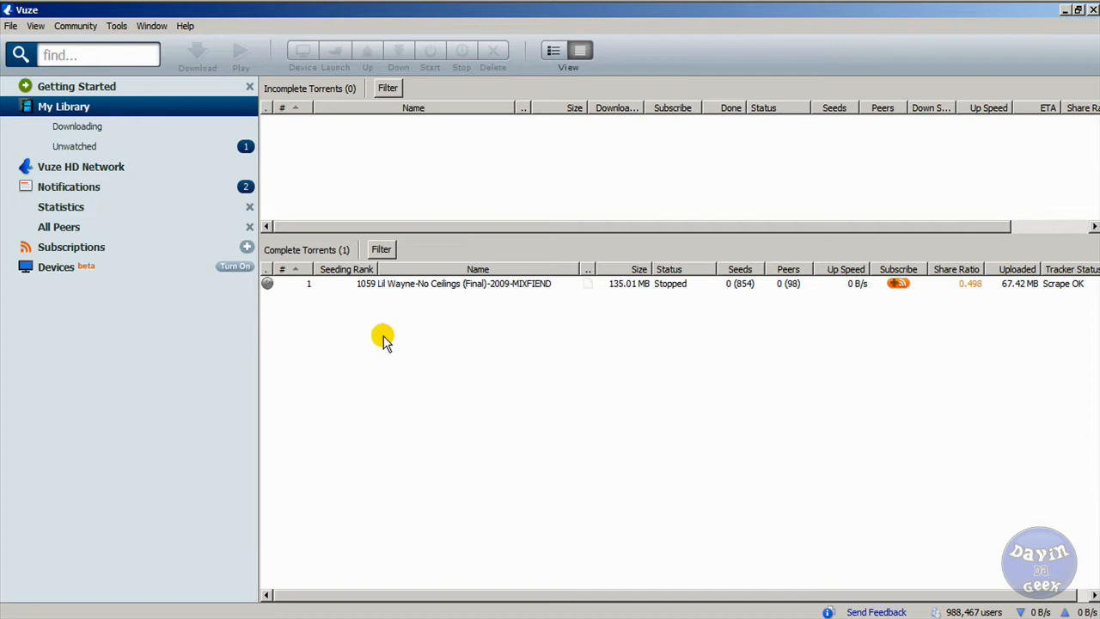
pyautogui.moveTo(342, 292)
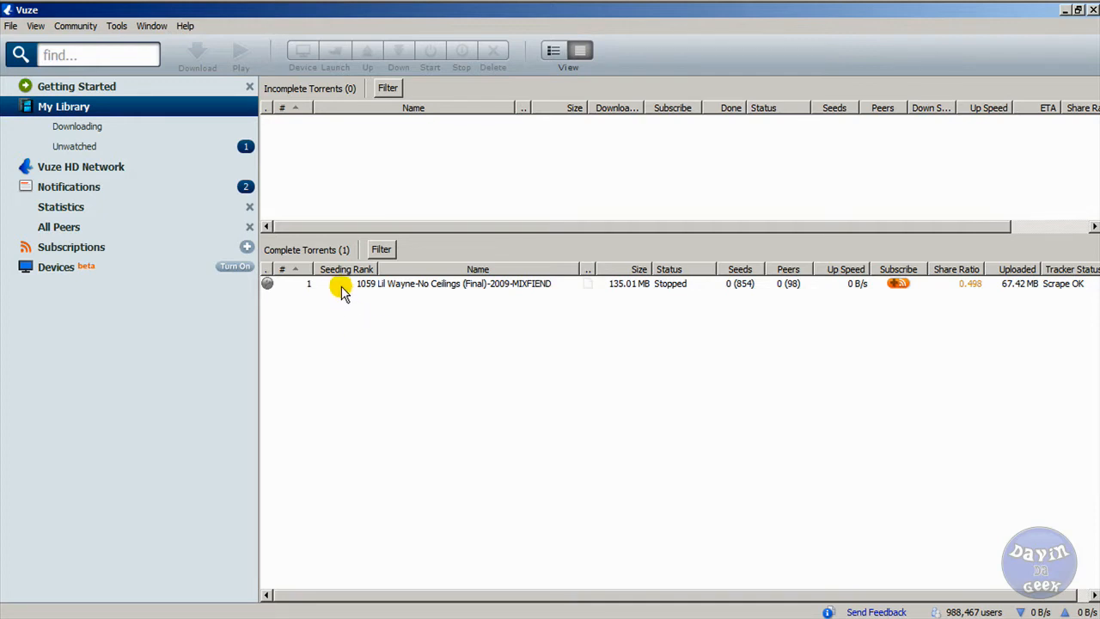
# Step: Use Open File on the completed torrent to view the No Ceilings folder's 24 tracks in Explorer
pyautogui.rightClick(454, 283)
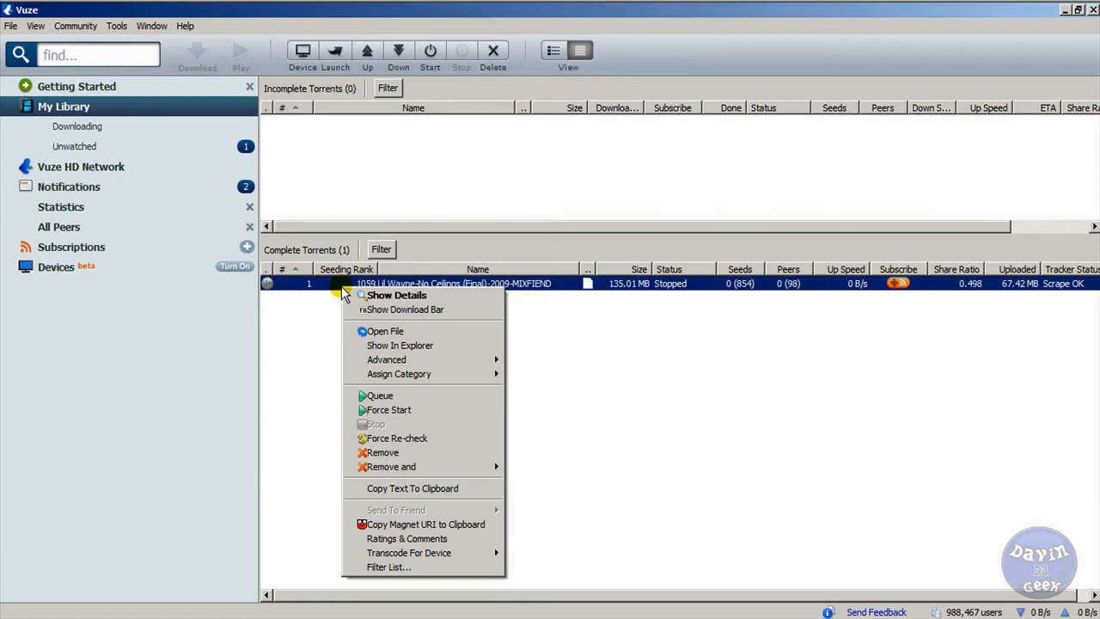
pyautogui.moveTo(385, 332)
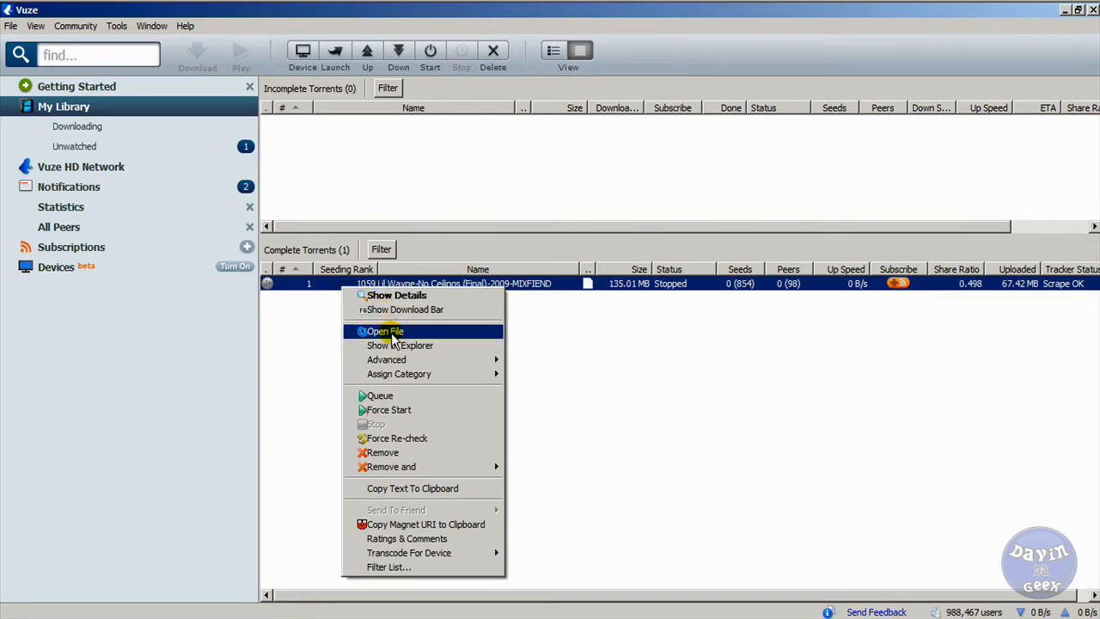
pyautogui.click(385, 330)
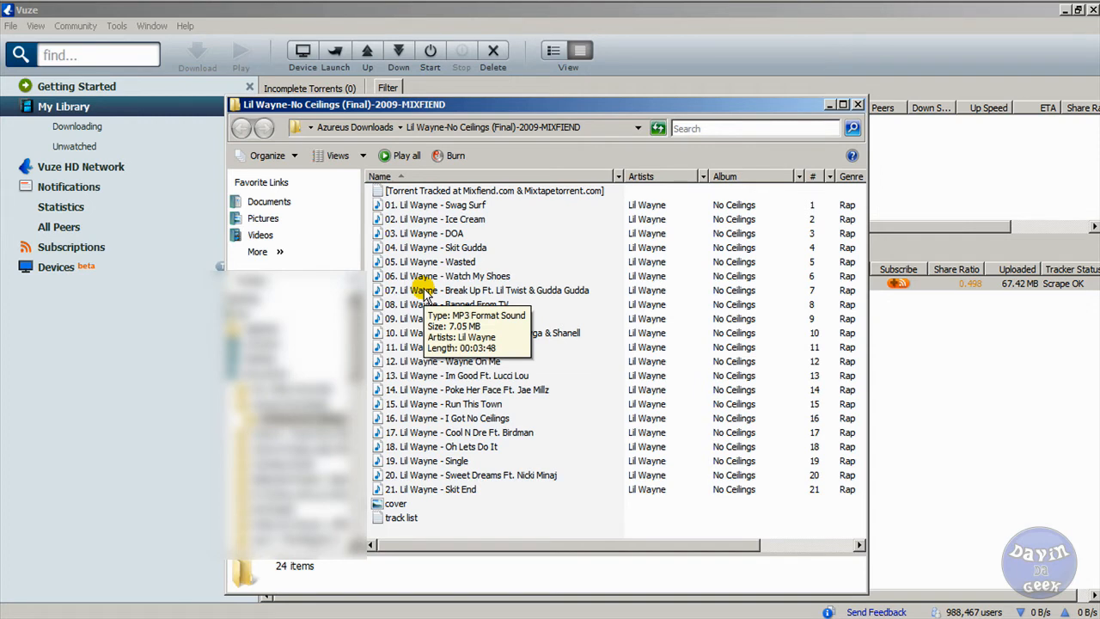
pyautogui.moveTo(502, 275)
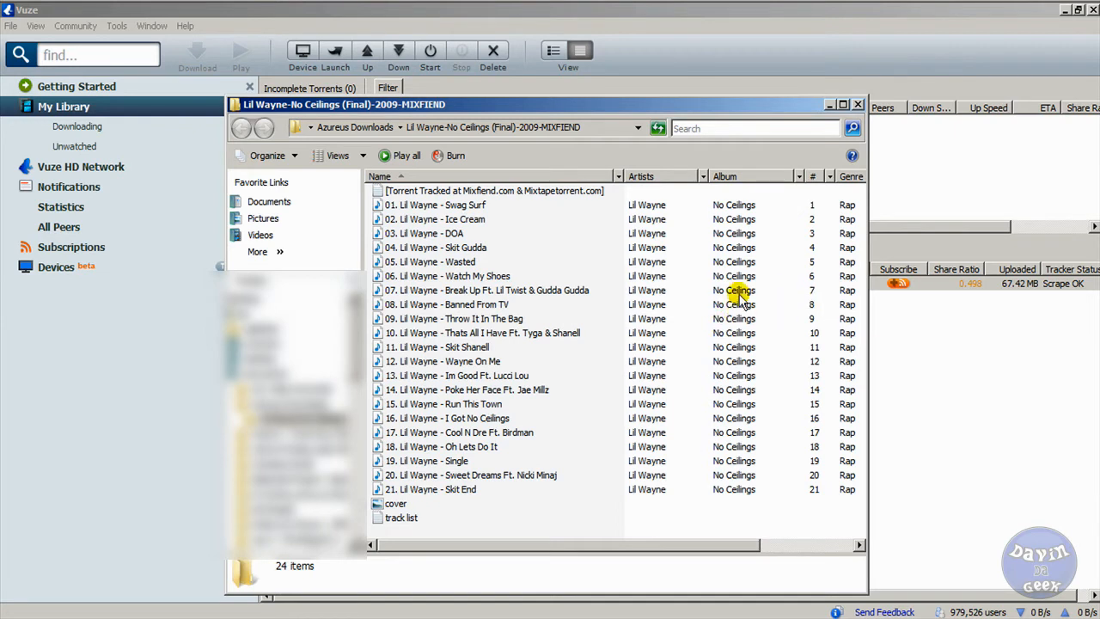
pyautogui.click(856, 105)
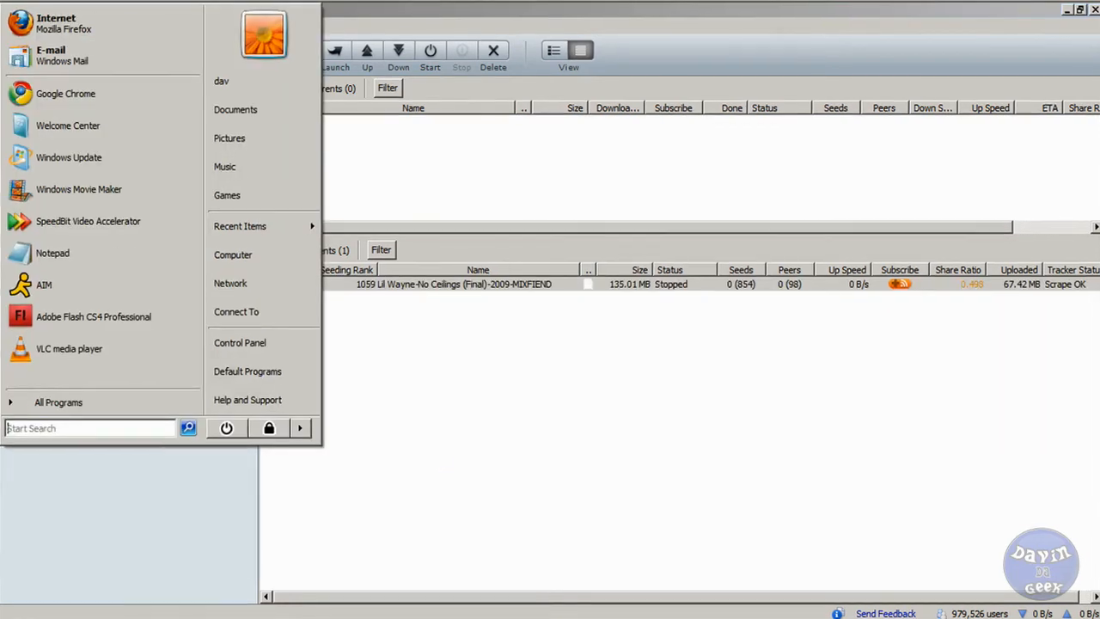
# Step: Open Documents from the Start menu, showing Any Video Converter and Azureus Downloads
pyautogui.click(233, 110)
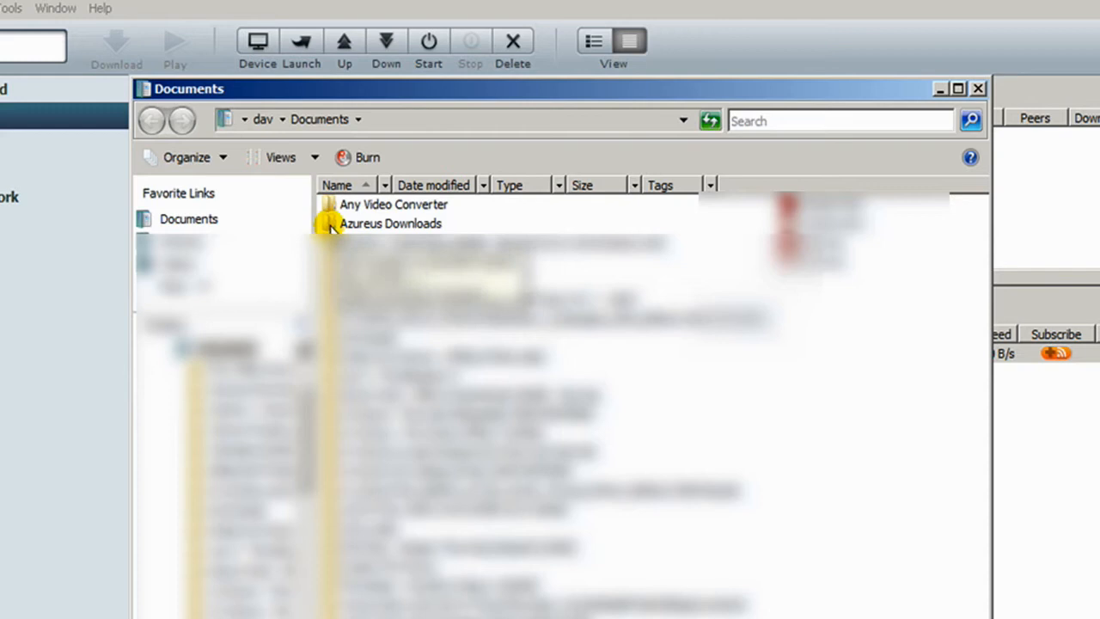
# Step: Browse into Azureus Downloads and the Lil Wayne-No Ceilings folder to list its MP3 tracks
pyautogui.doubleClick(391, 223)
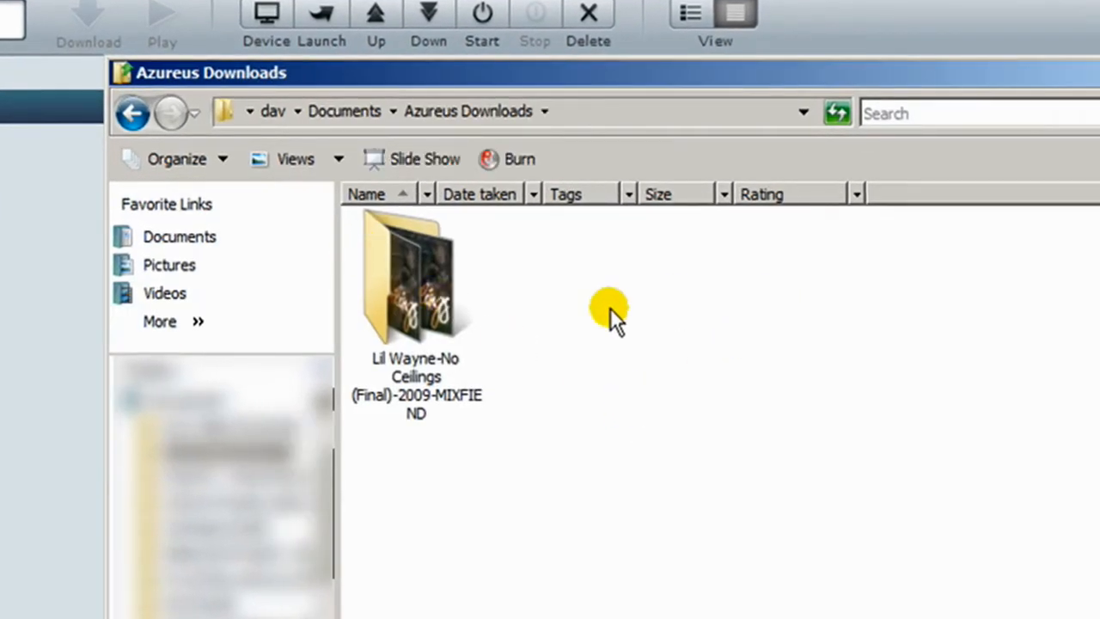
pyautogui.moveTo(983, 439)
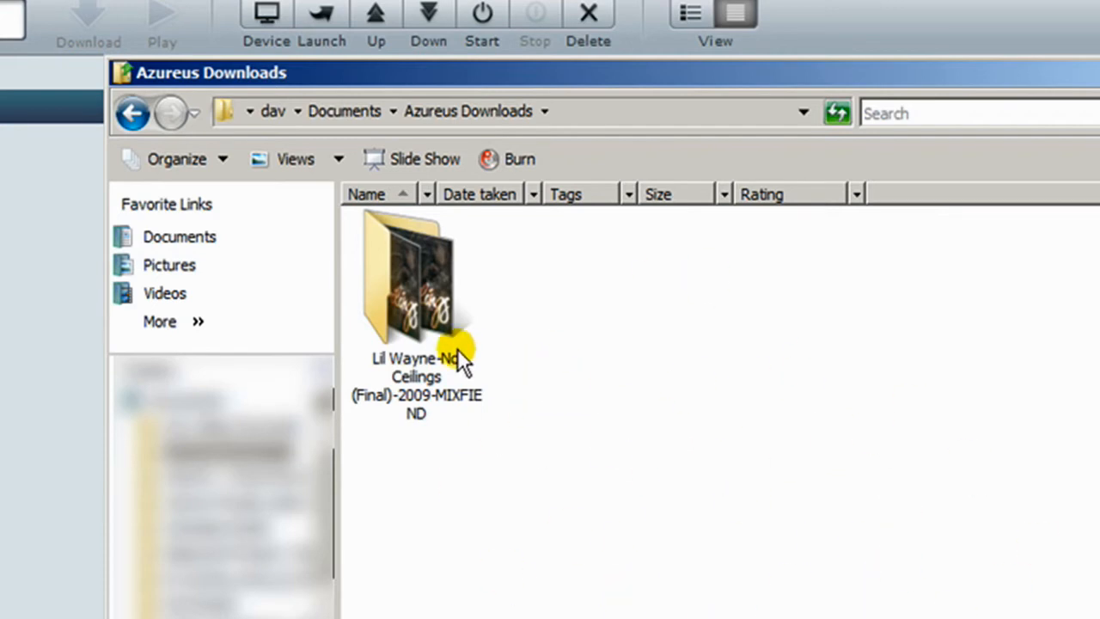
pyautogui.doubleClick(416, 284)
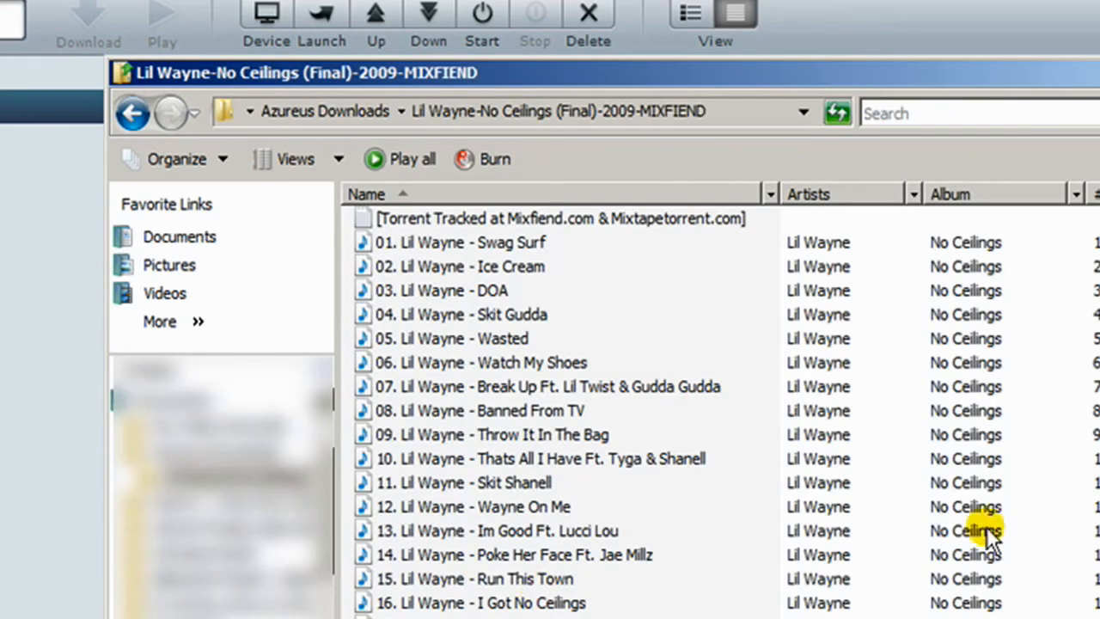